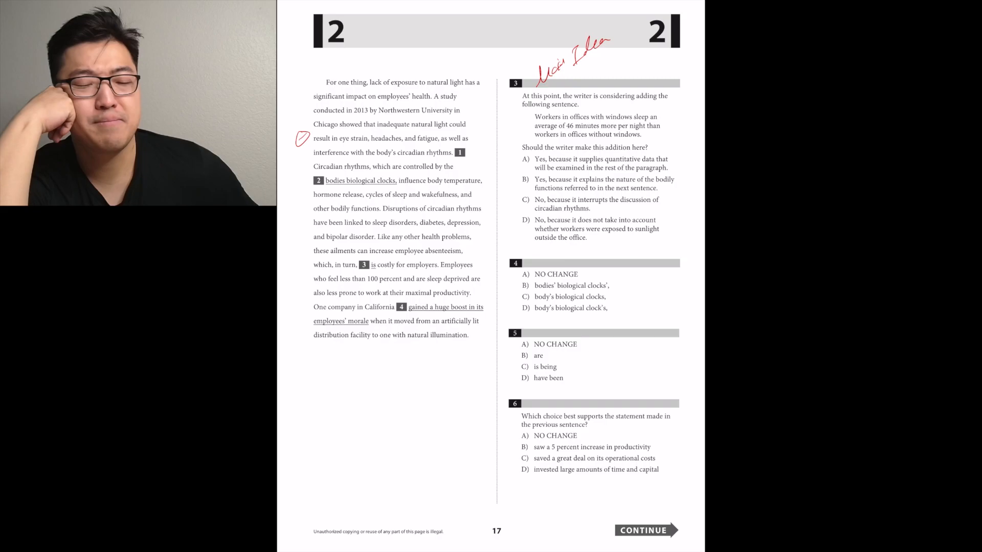
Mark the page 17 passage line in red ink near question 3.
click(526, 297)
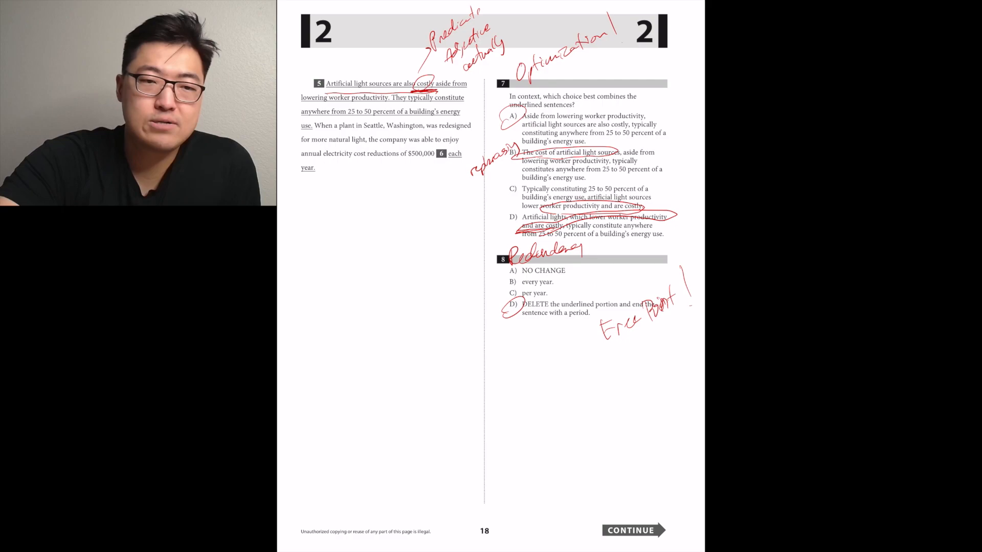
Scroll to page 19 and write 'Transition' above question 9 in red ink.
click(631, 531)
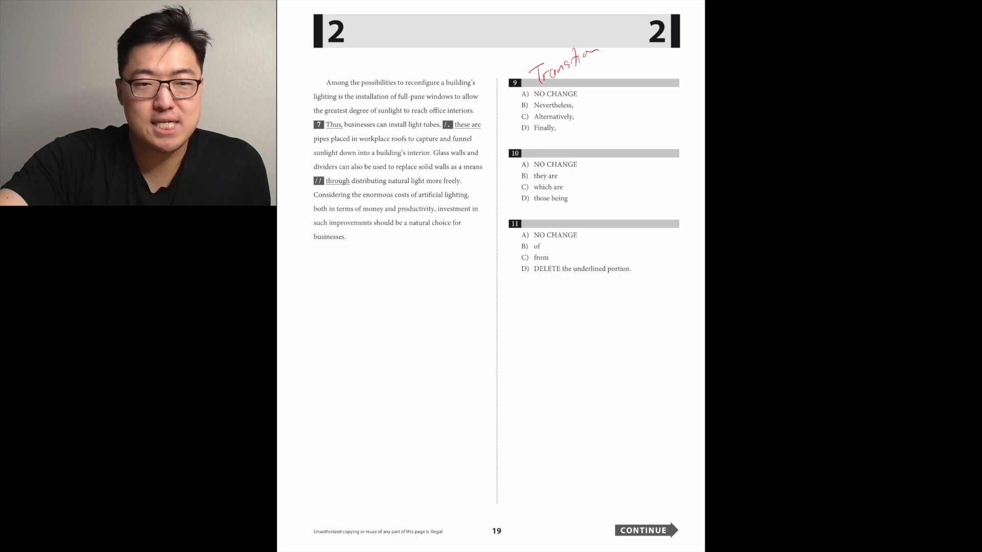
drag(447, 124, 463, 29)
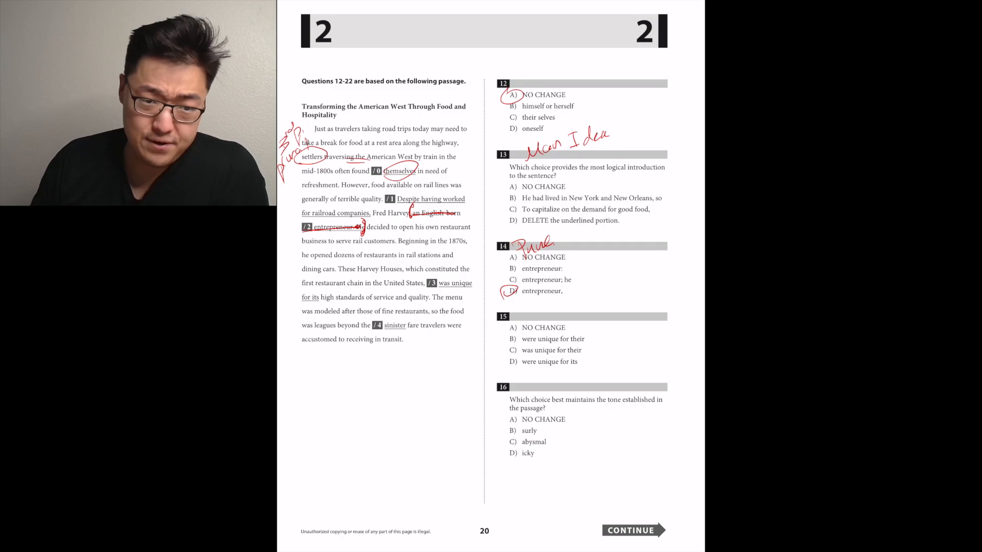
Add a red ink mark on page 20 beside question 13's Main Idea label.
click(563, 304)
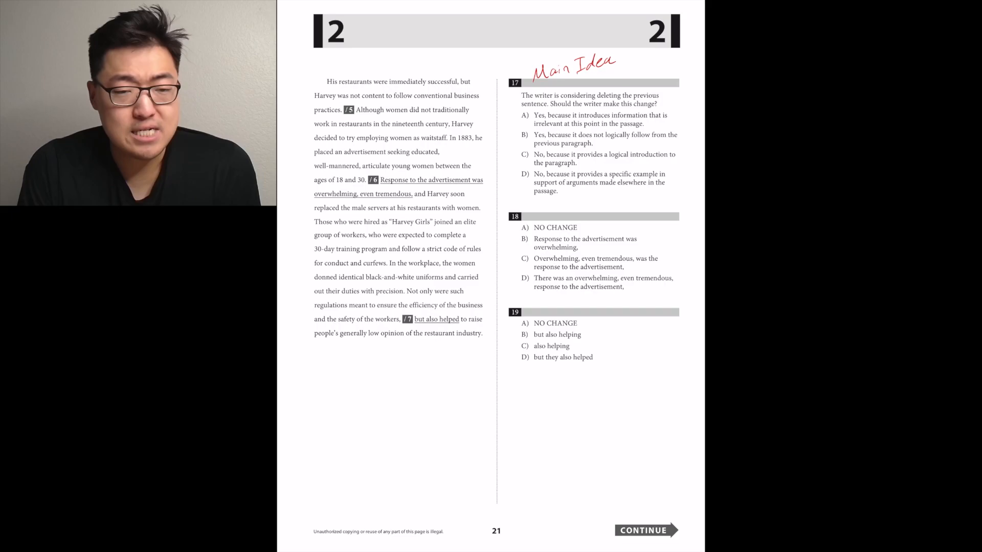
Underline the passage phrase for question 18 in red ink.
drag(313, 199, 410, 197)
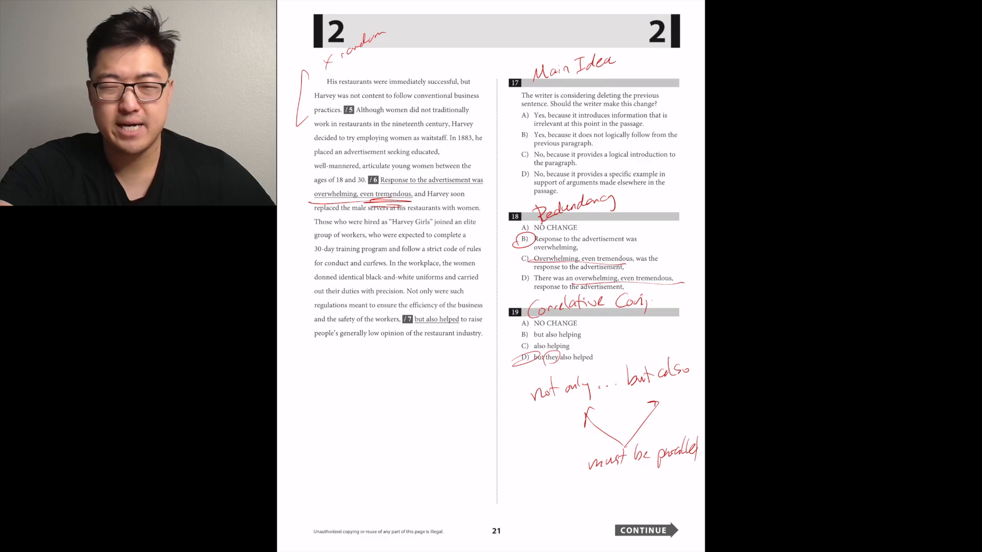
Circle the answer for question 19 under the Correlative Conj label.
click(642, 531)
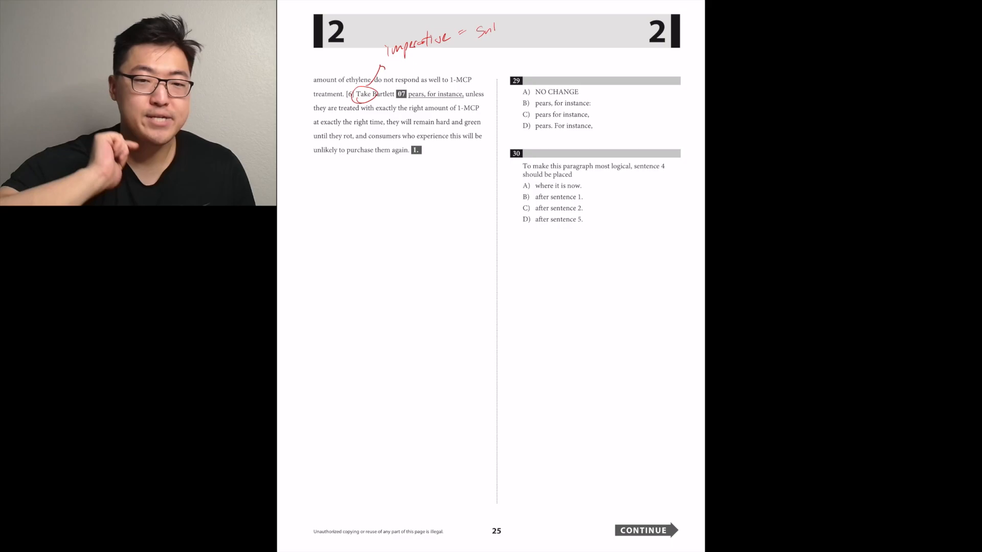
text(Subject is (you))
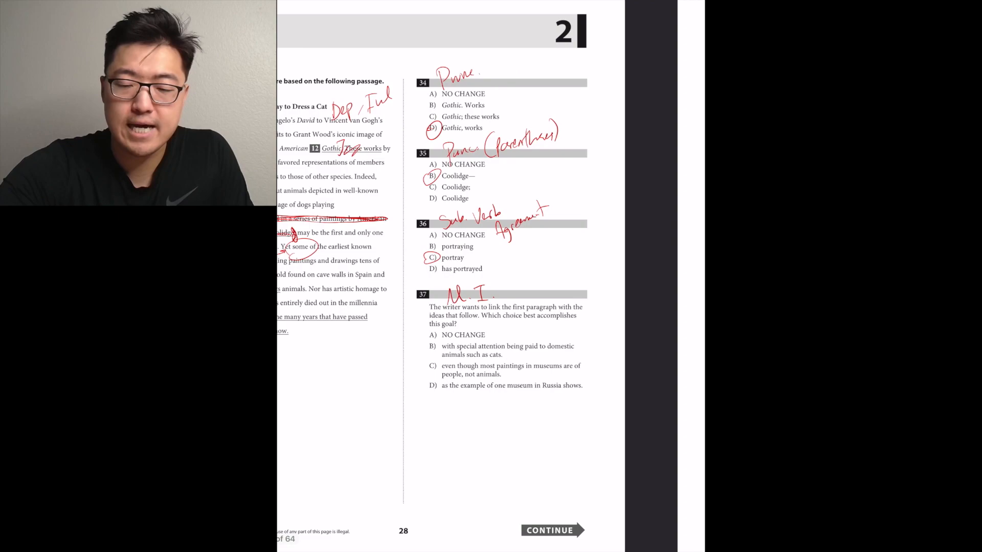
click(549, 531)
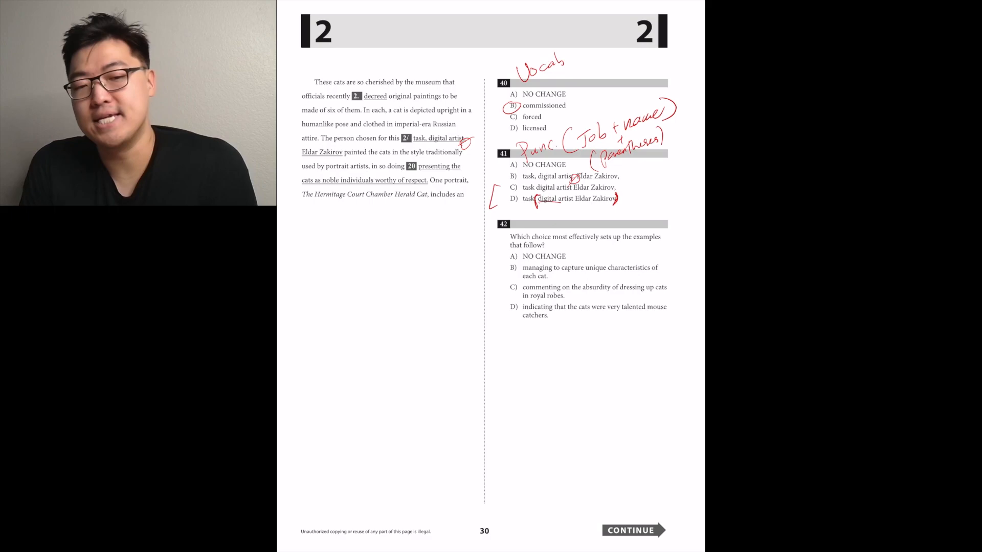
Strike through answer choice D of question 41 in red ink.
drag(532, 198, 617, 198)
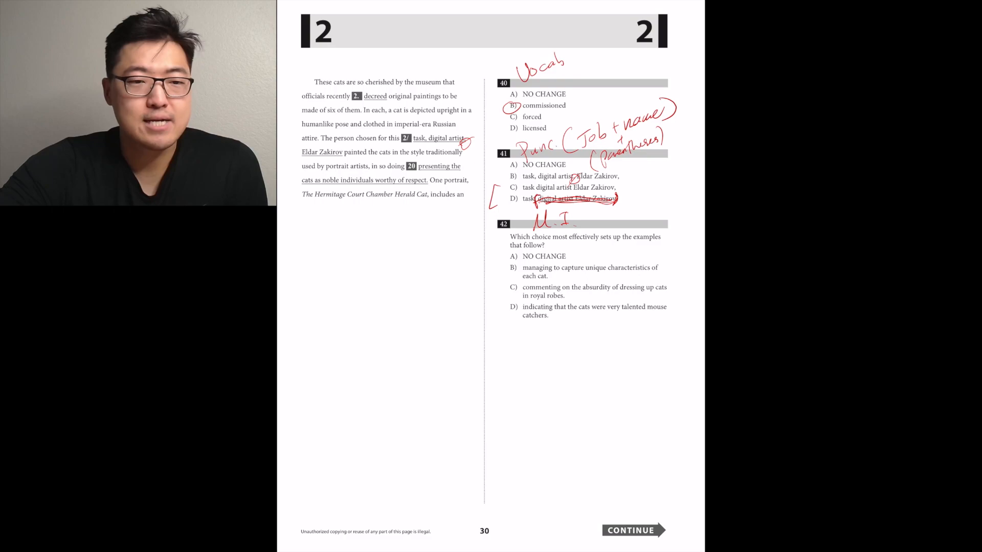
Write 'M.I.' in red beneath question 41's answer choices.
click(631, 531)
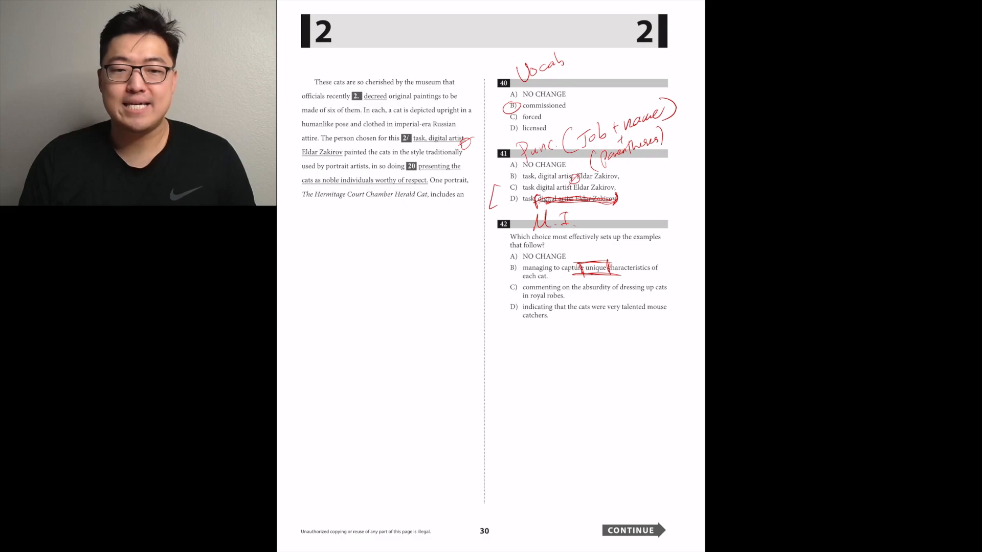
Strike through answer choice D of question 42 in red ink.
drag(522, 309, 670, 311)
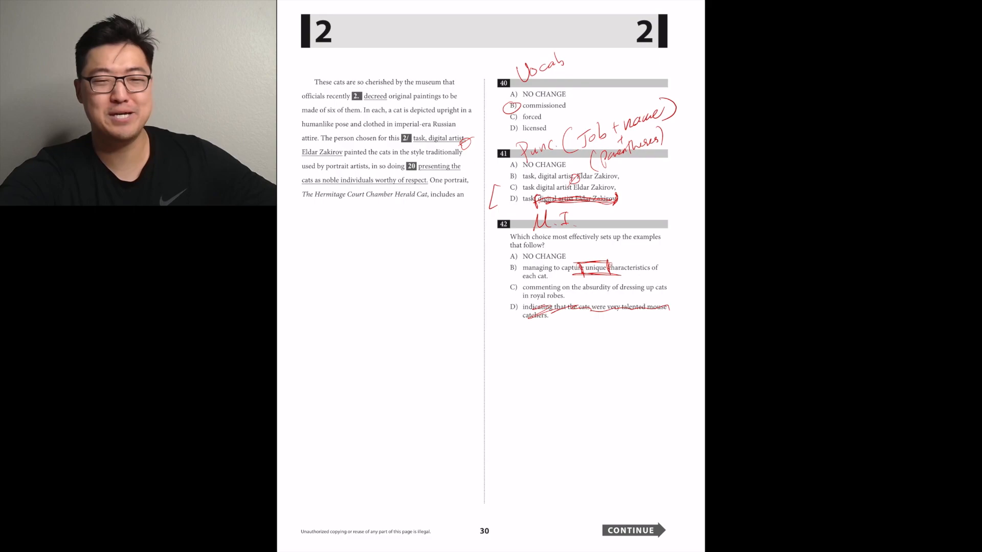